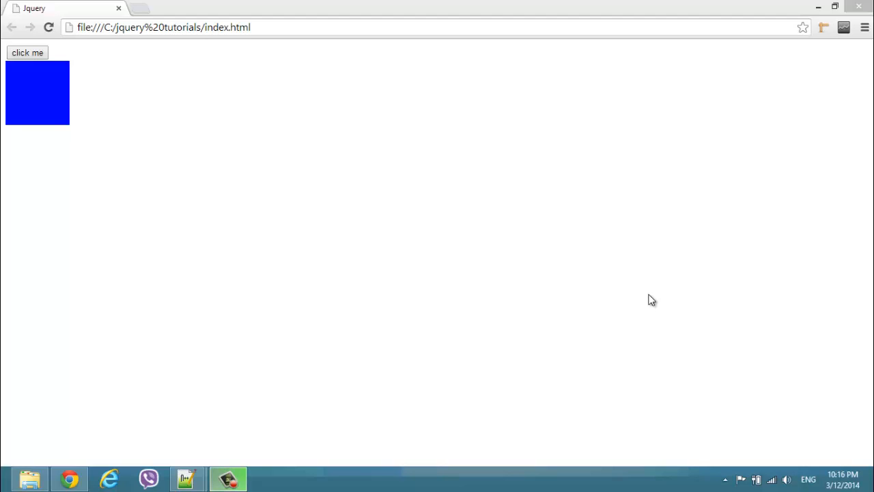
mouse_move(647, 300)
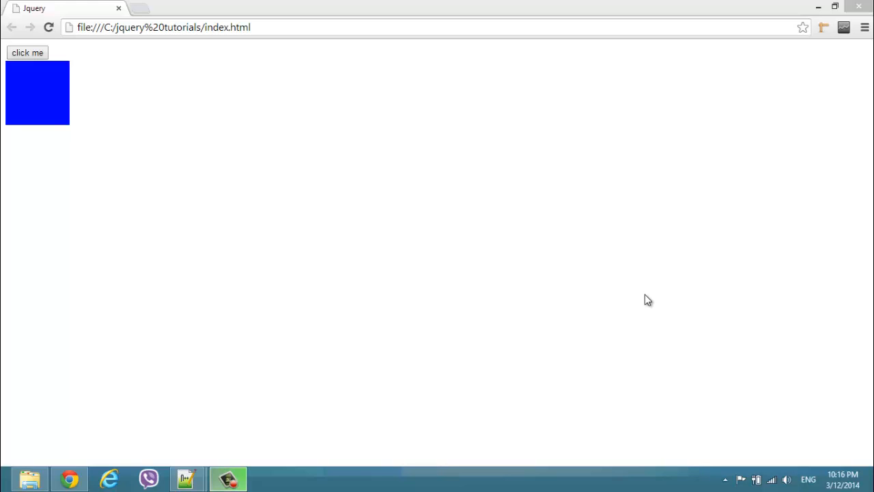
mouse_move(45, 136)
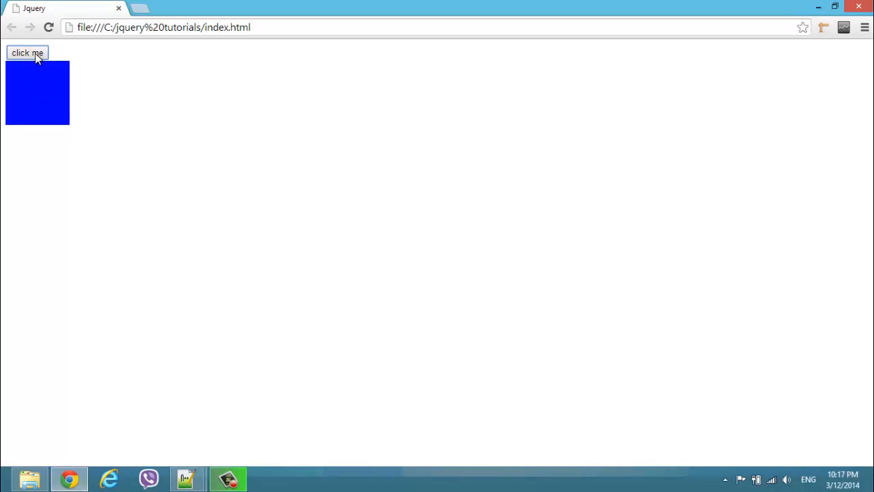
Toggle the blue square away with the 'click me' button, then bring index.html up in Notepad++.
left_click(28, 52)
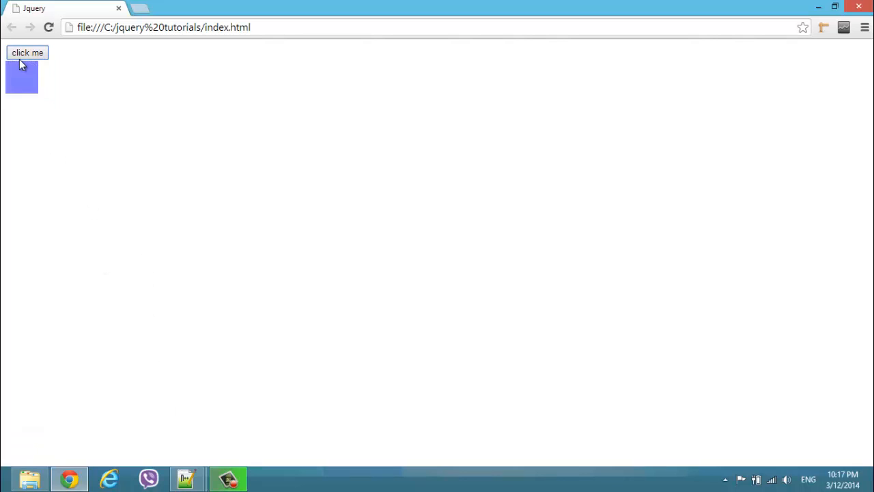
left_click(185, 478)
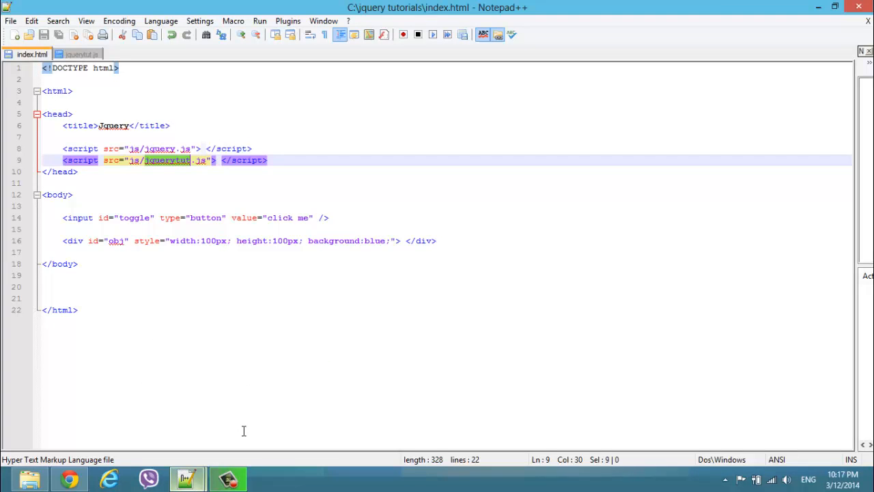
left_click(235, 286)
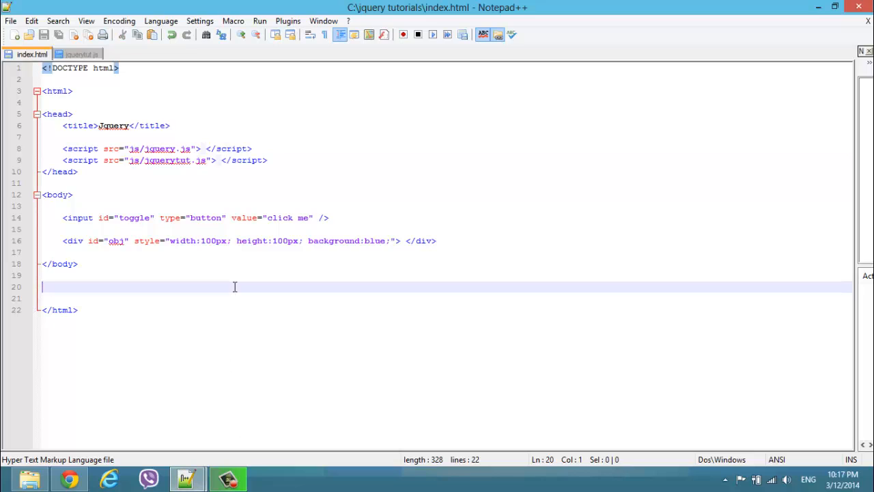
mouse_move(270, 160)
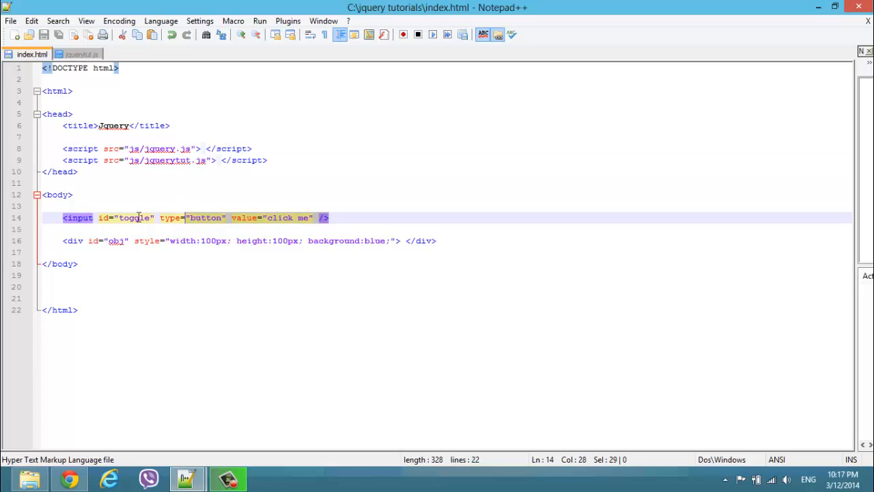
left_click(65, 217)
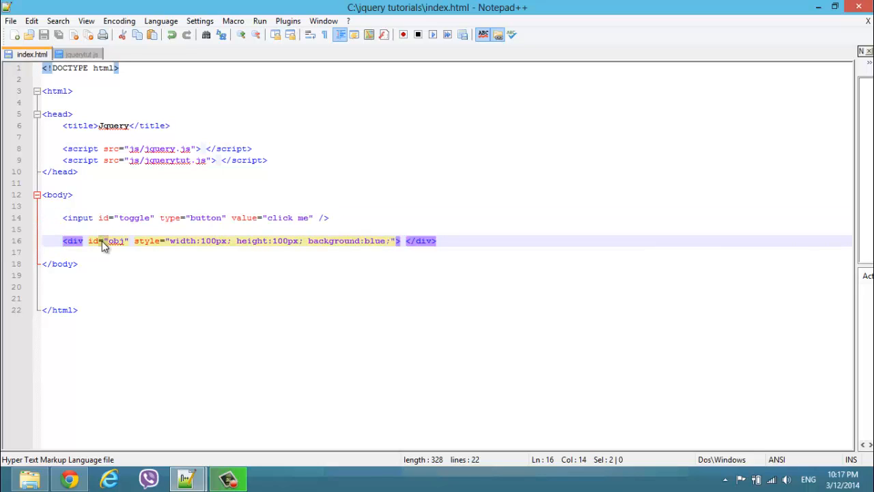
left_click(127, 241)
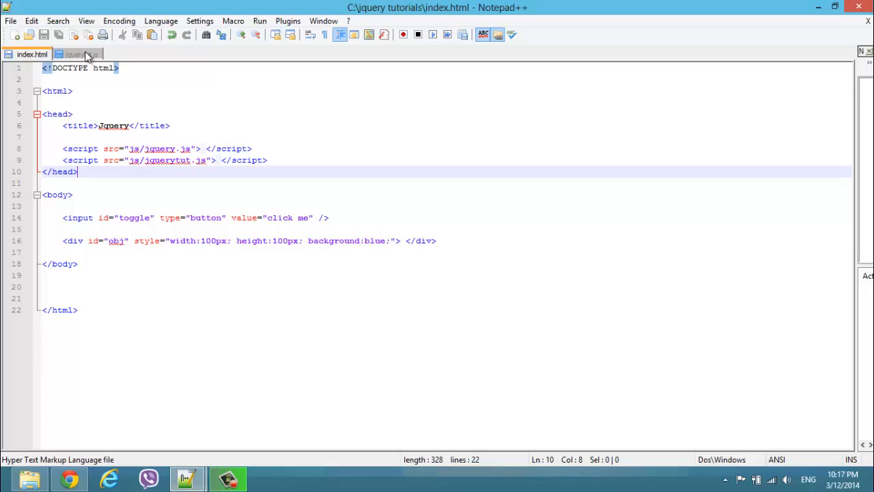
left_click(79, 54)
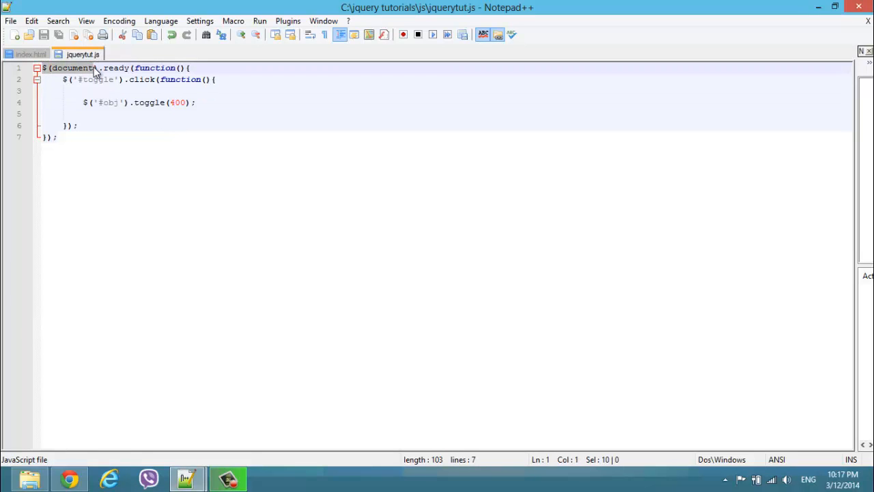
left_click(101, 68)
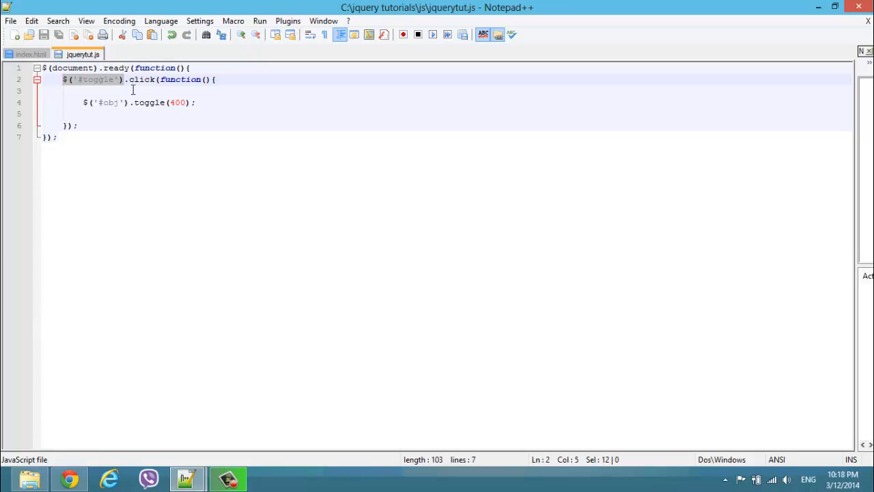
left_click(80, 69)
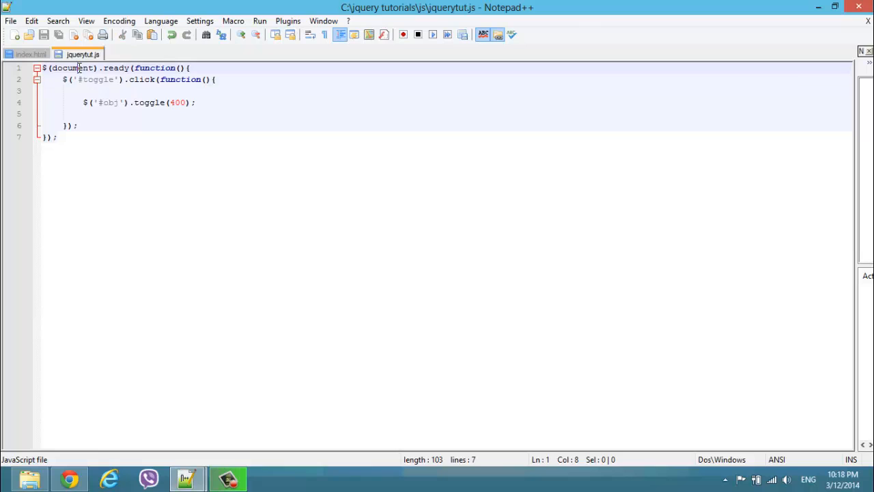
double_click(97, 79)
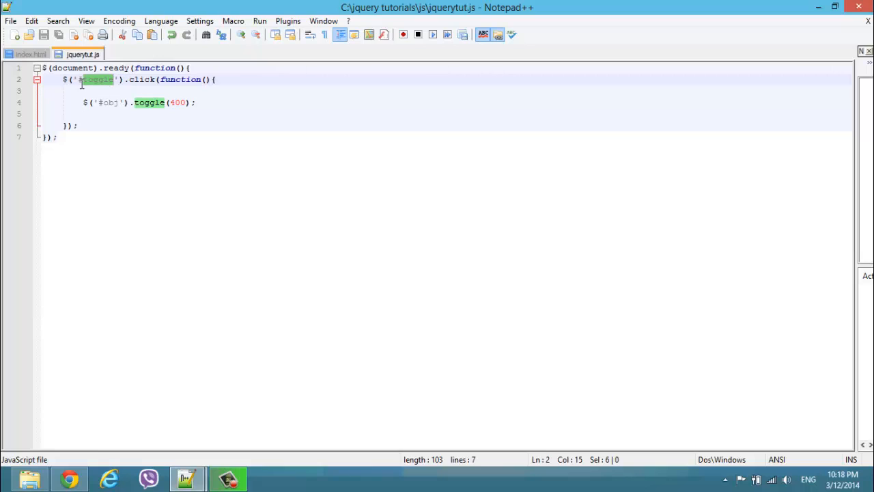
left_click(76, 79)
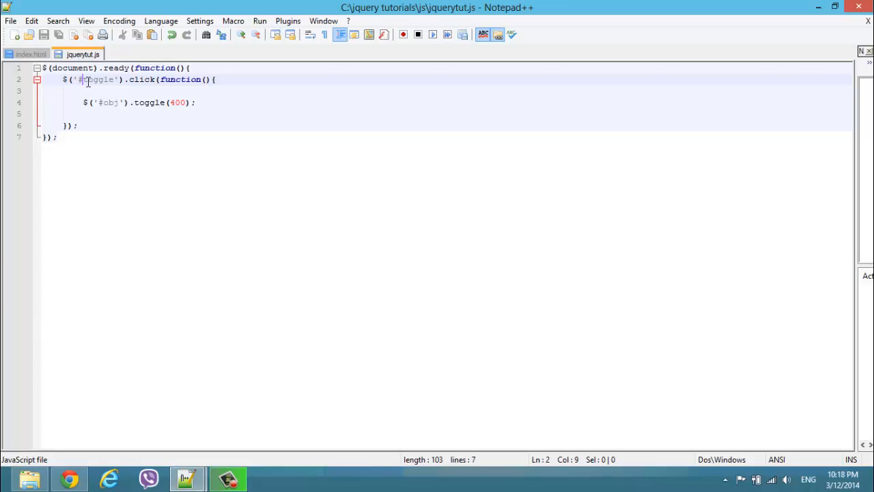
mouse_move(120, 79)
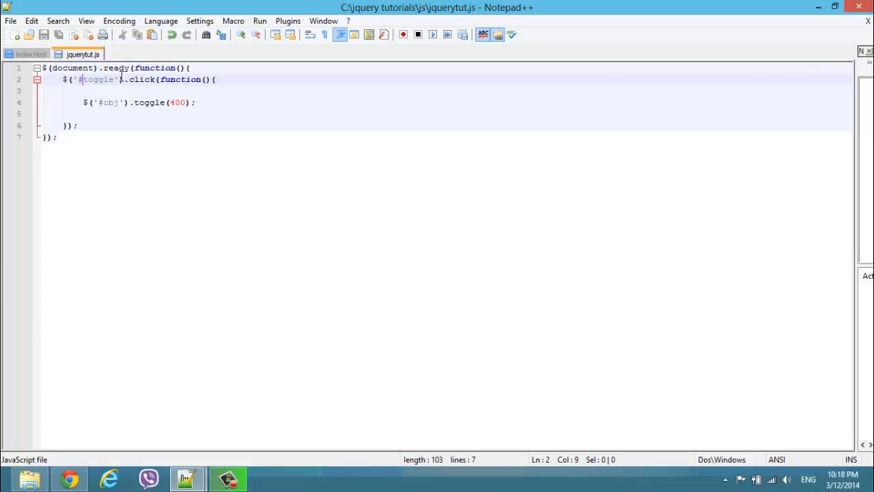
double_click(153, 68)
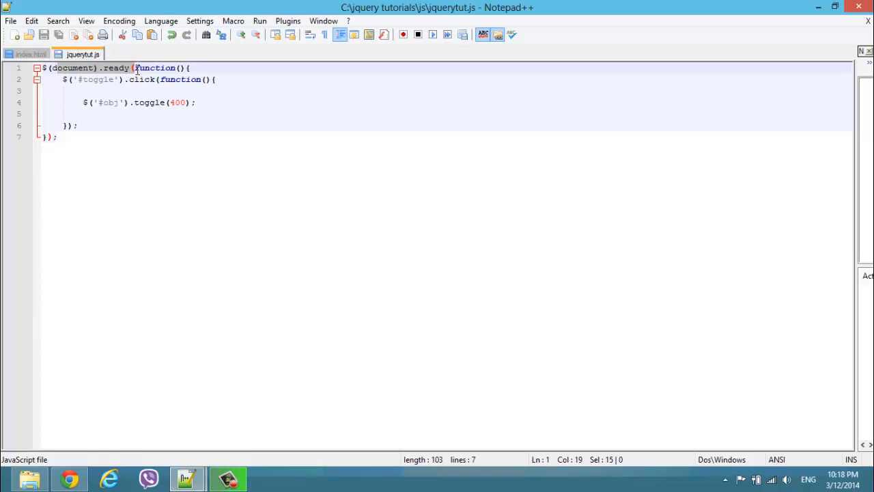
left_click(81, 79)
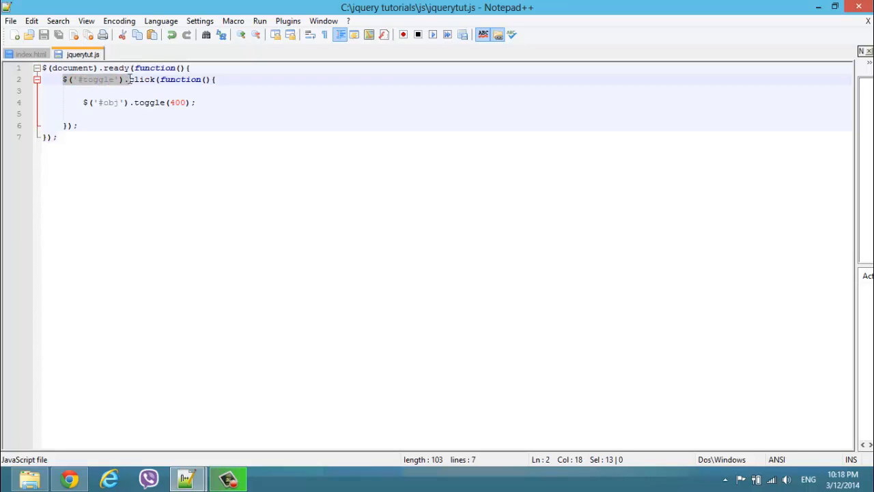
left_click(30, 54)
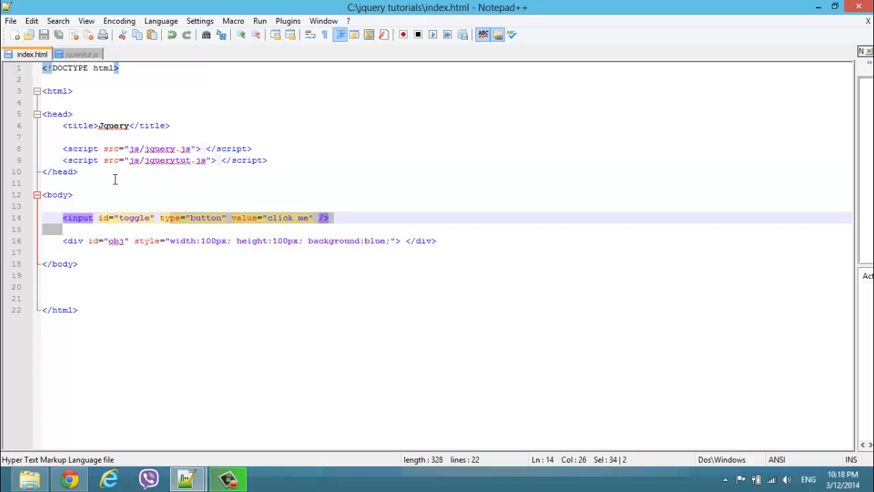
mouse_move(81, 55)
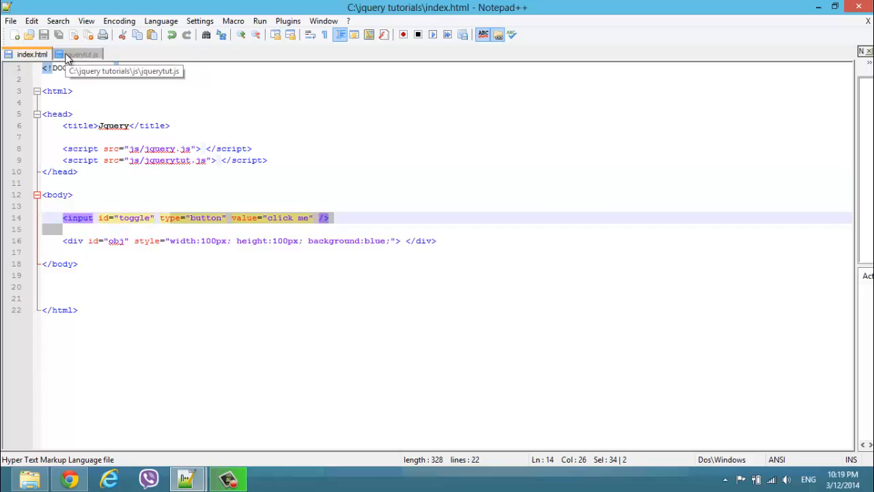
Return to jquerytut.js and highlight the obj id inside the #toggle click handler.
left_click(82, 54)
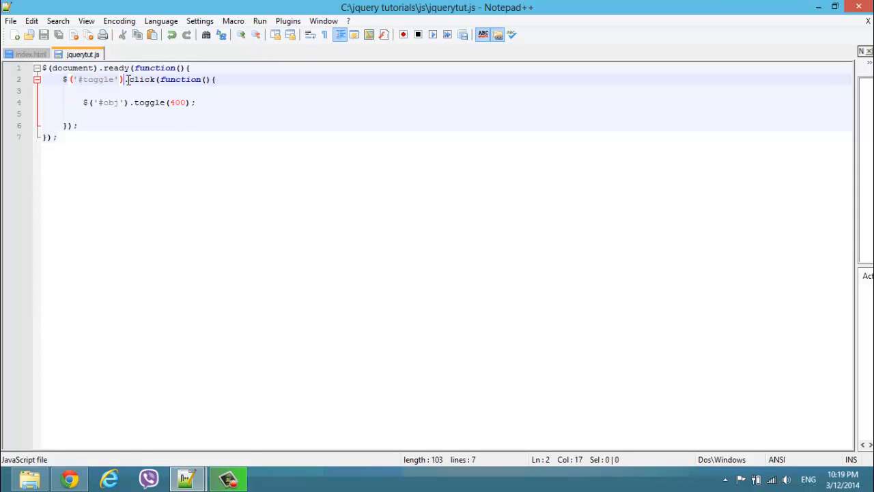
left_click(127, 79)
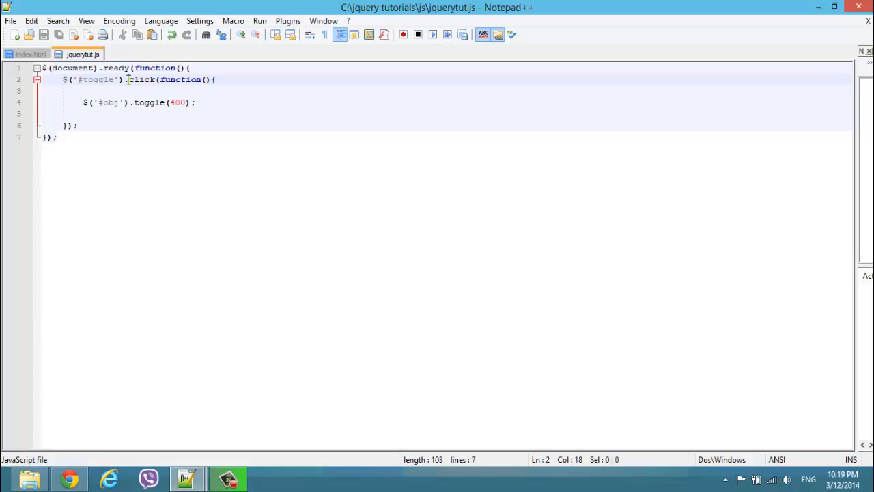
left_click(189, 79)
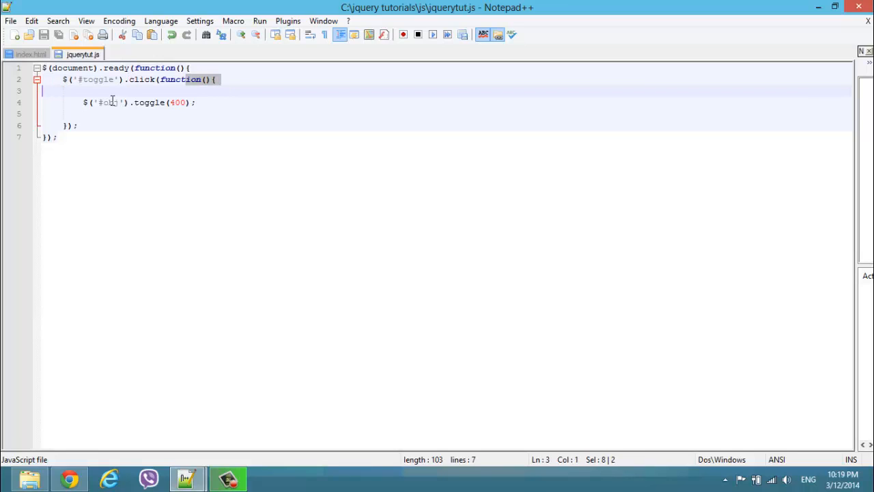
double_click(109, 102)
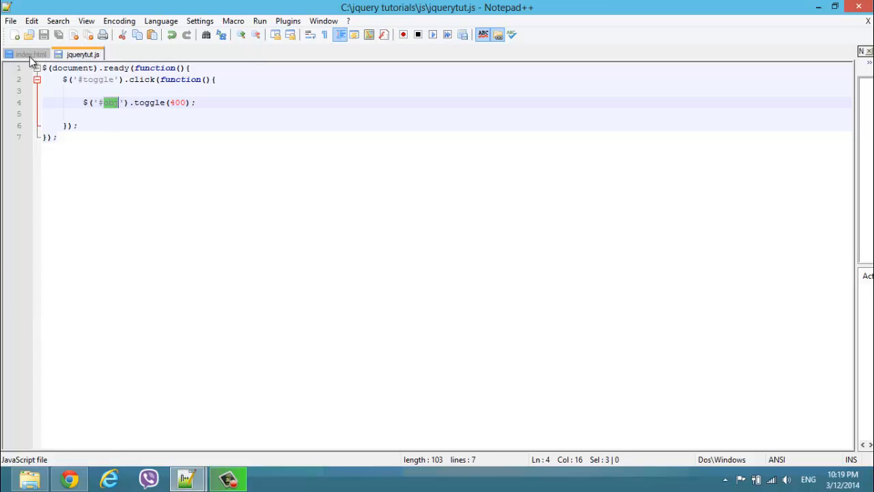
Match #obj against the div's id in index.html, then select the 400 toggle duration.
left_click(27, 55)
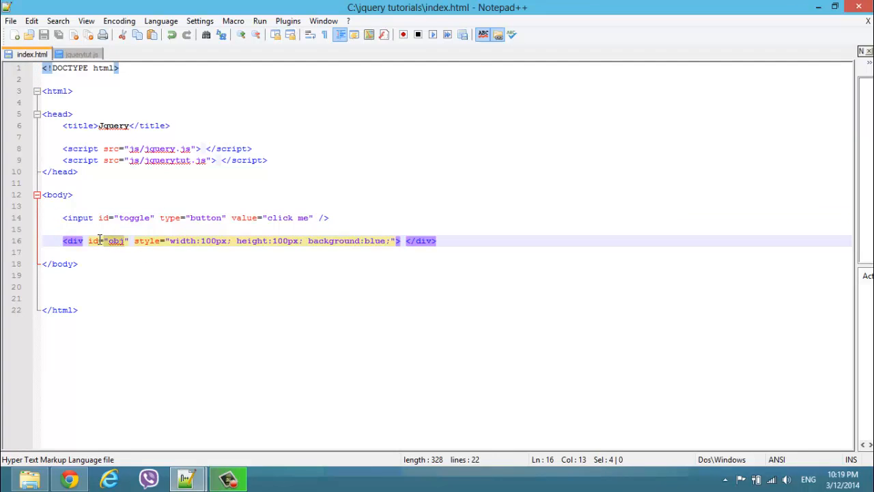
left_click(82, 54)
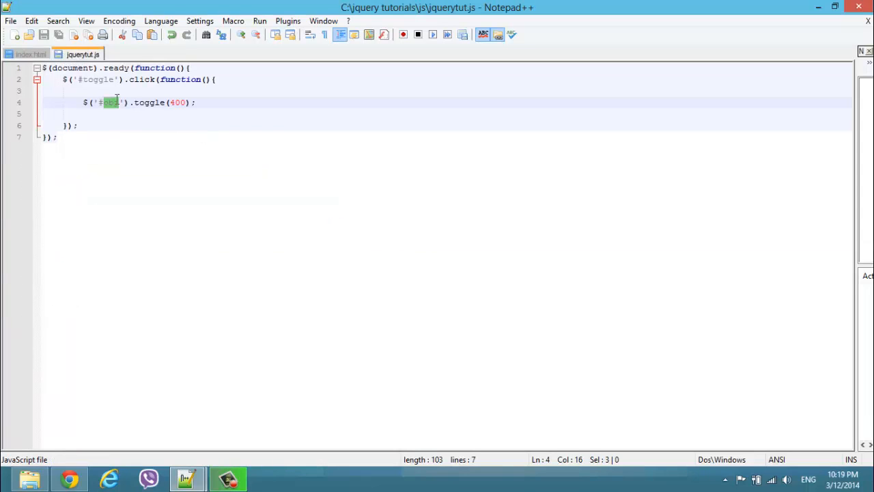
double_click(148, 102)
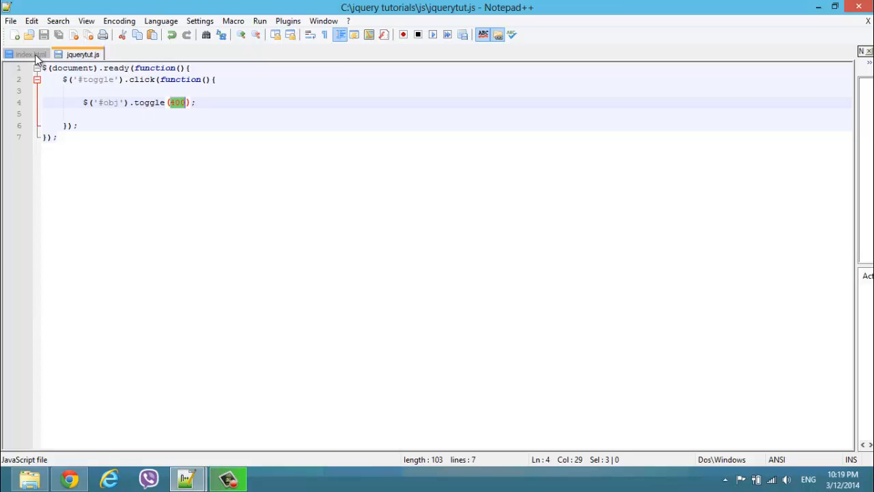
Change toggle(400) to toggle(100) in jquerytut.js and reopen the page in Chrome to test it.
left_click(27, 55)
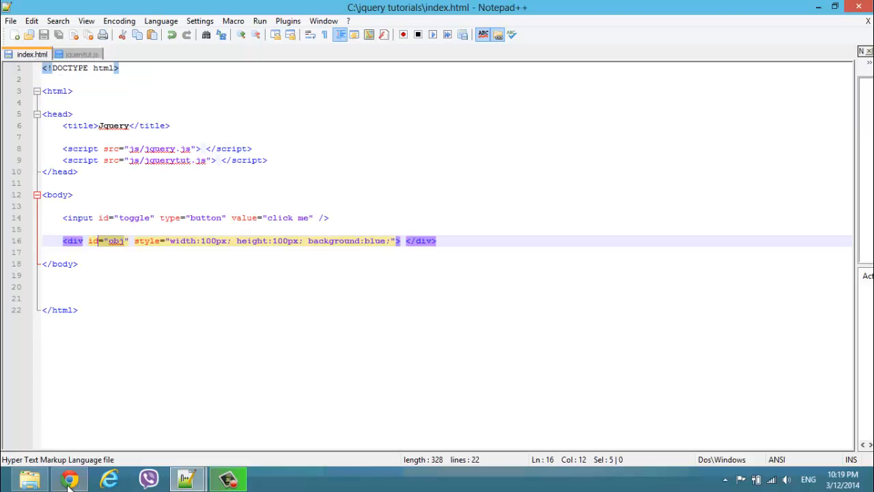
left_click(70, 478)
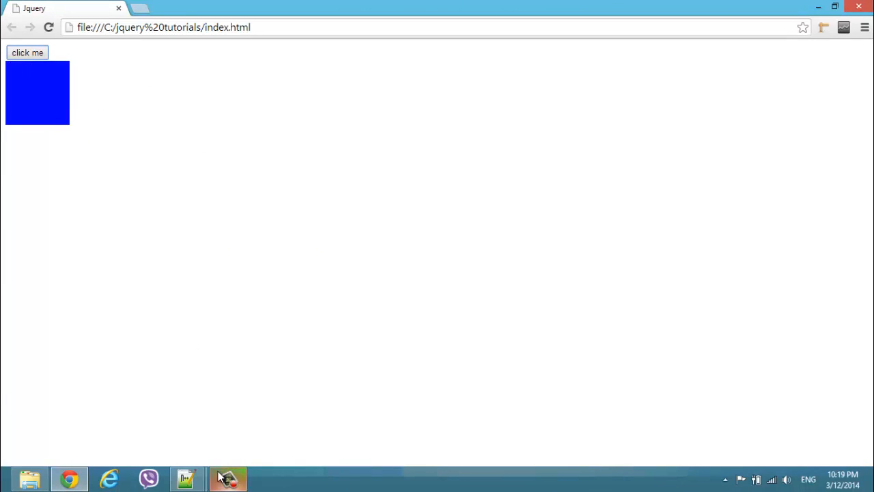
left_click(186, 478)
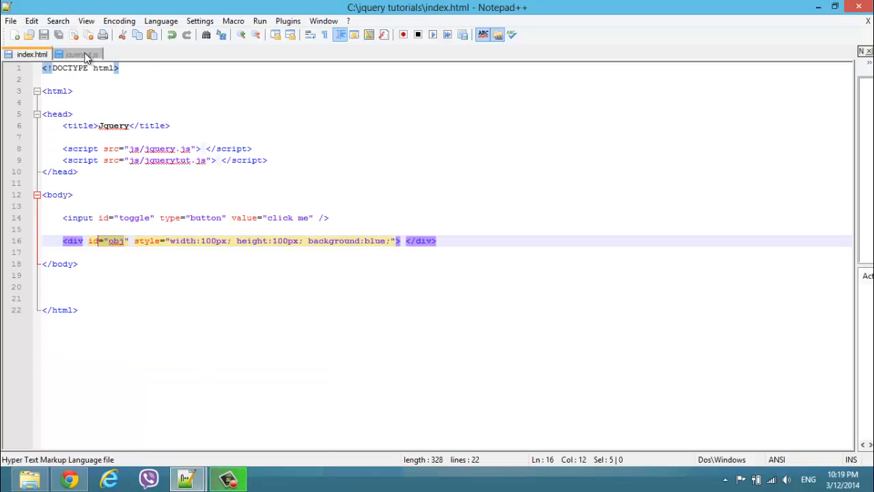
left_click(77, 54)
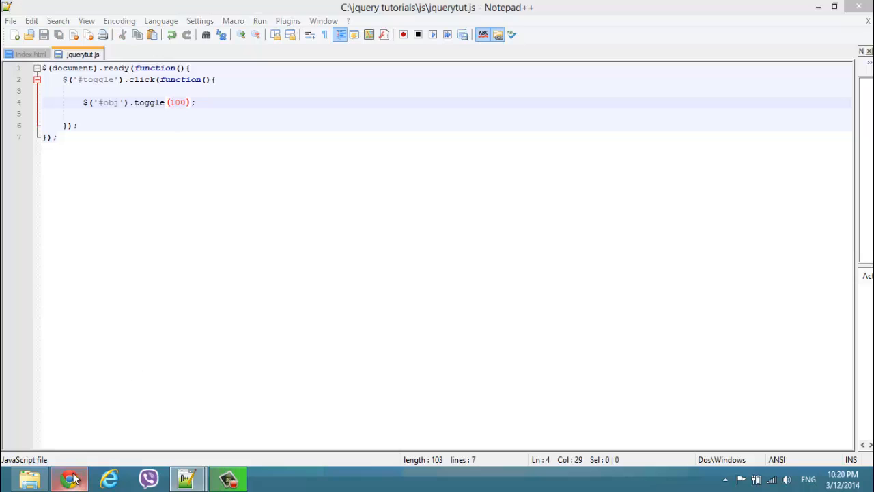
left_click(68, 478)
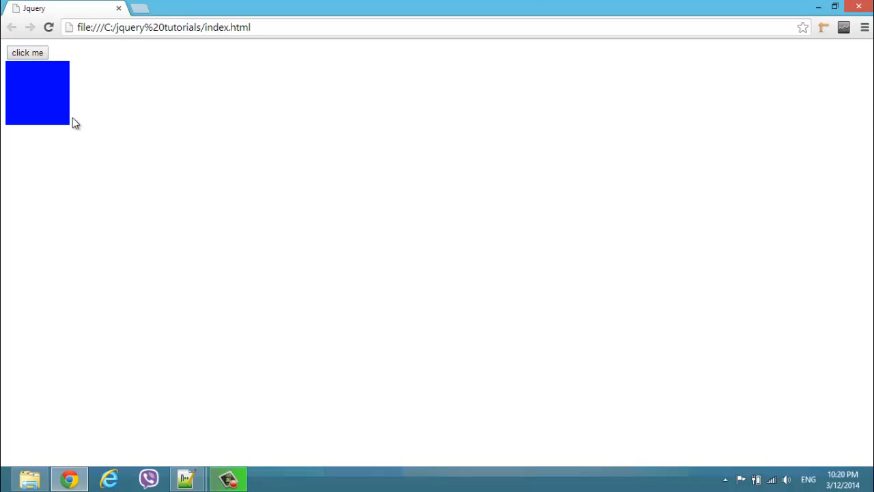